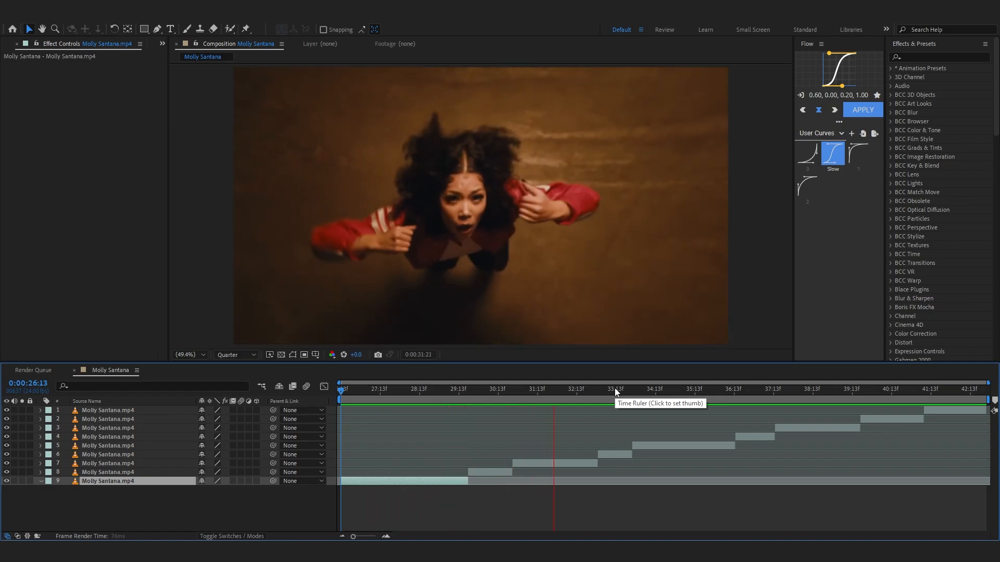
Expand Animation Presets in the Effects & Presets panel to show Presets and User Presets.
click(617, 390)
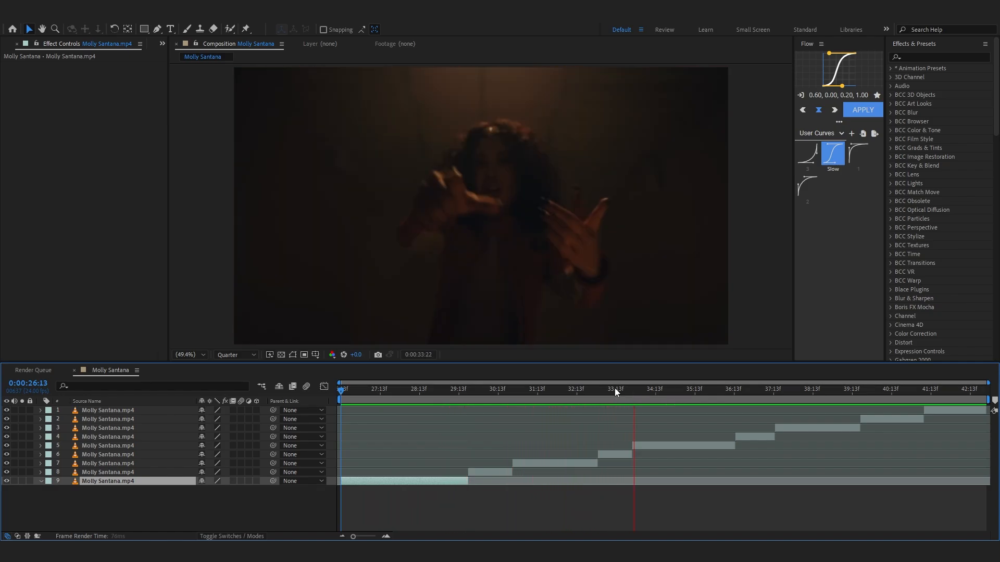
click(369, 390)
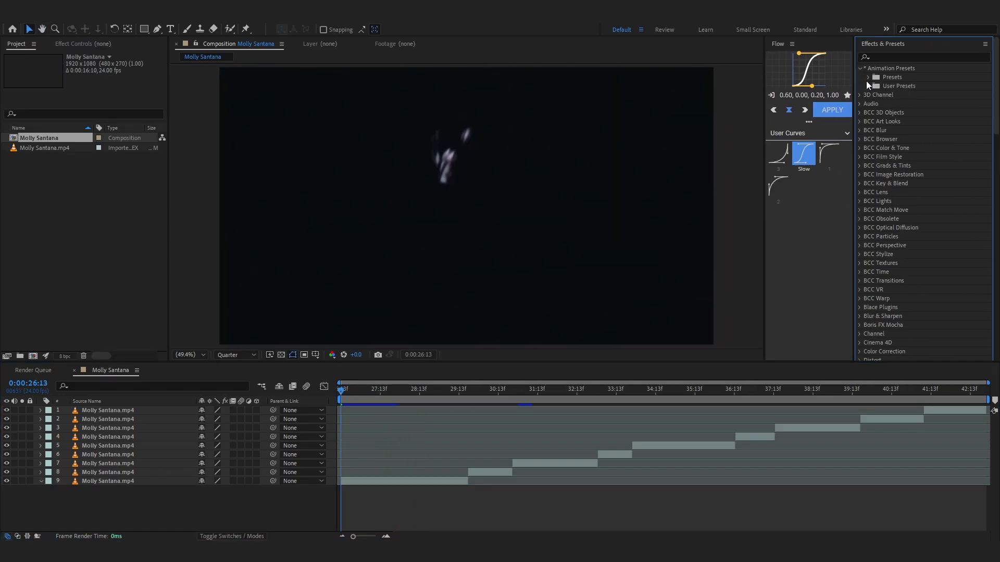
Expand User Presets, Ultimate Grunge Bundle, Grunge - Add on and Grunge - Default, then scroll through.
click(868, 86)
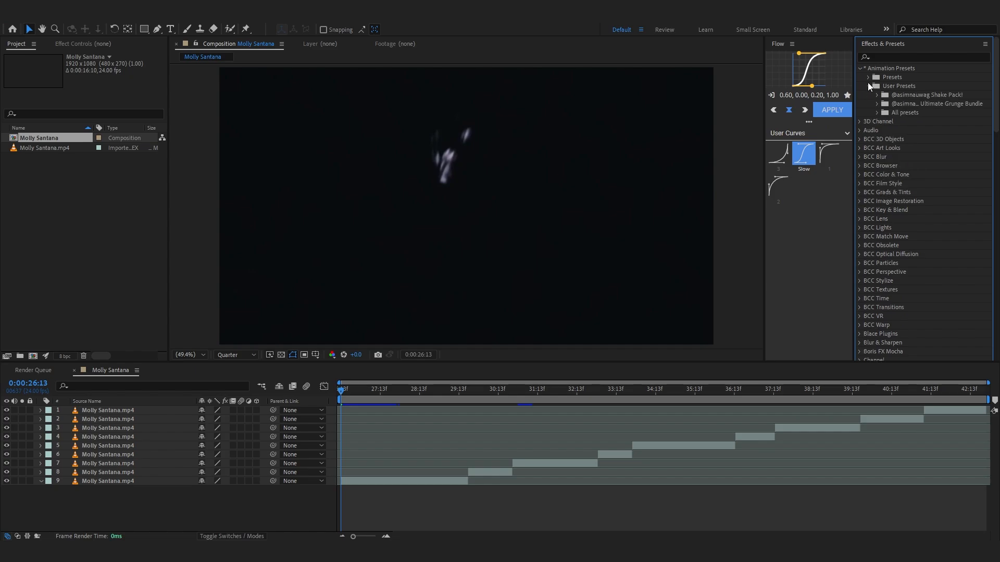
click(876, 103)
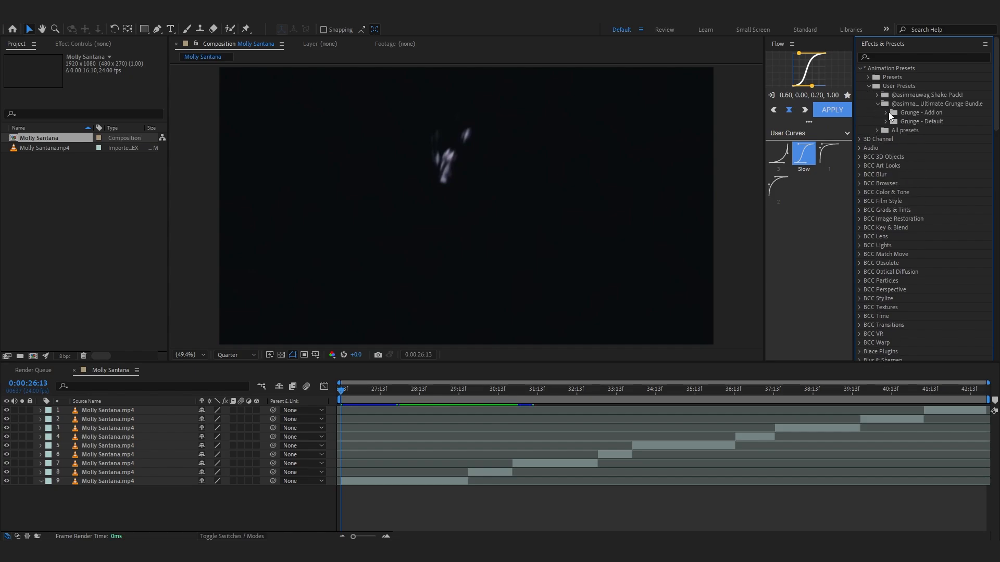
click(889, 112)
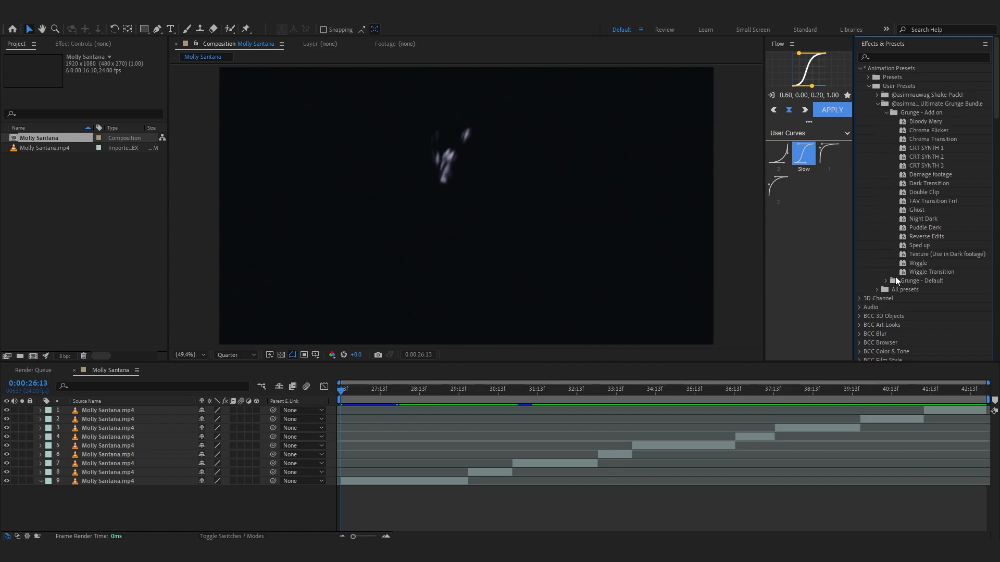
click(885, 281)
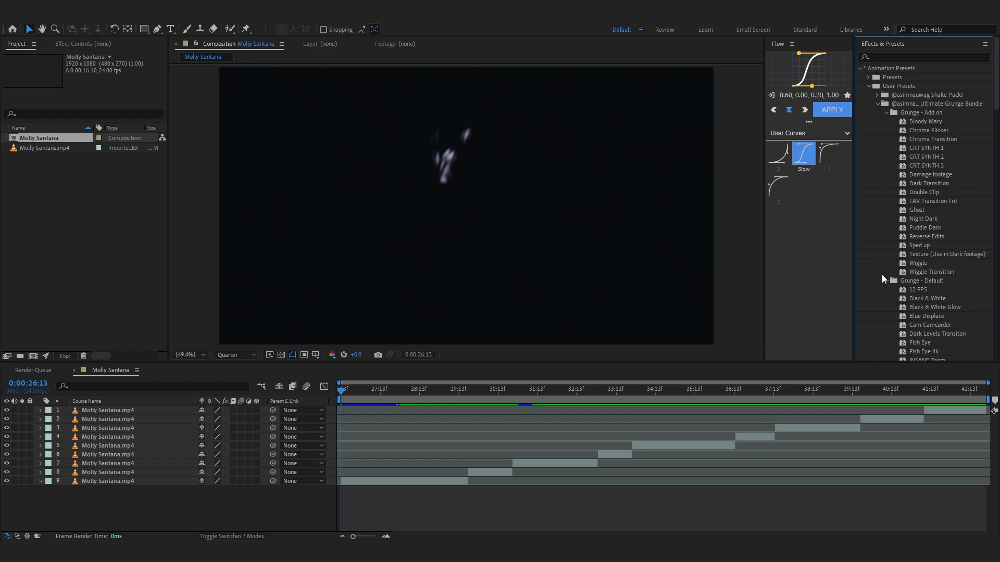
scroll(down, 3)
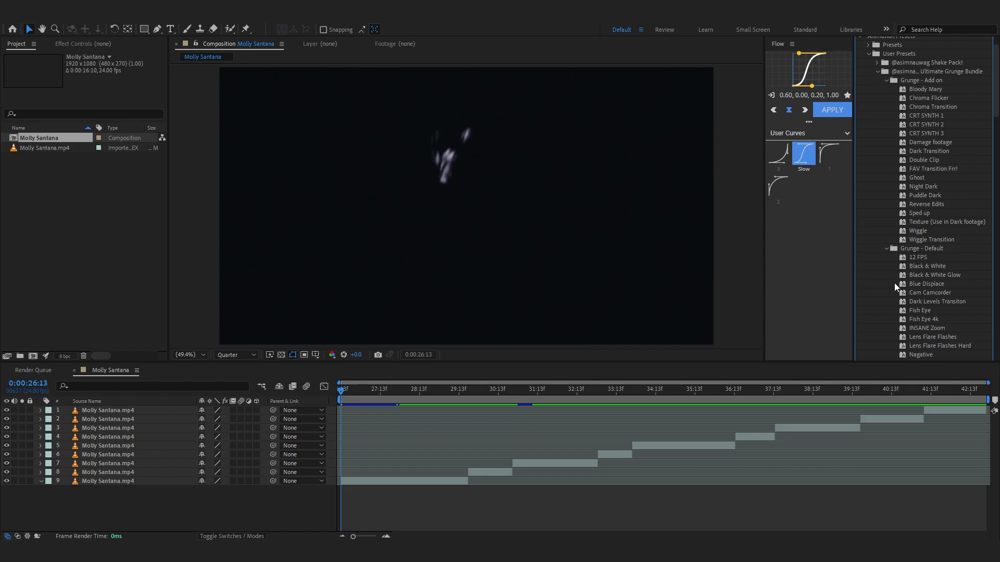
scroll(down, 3)
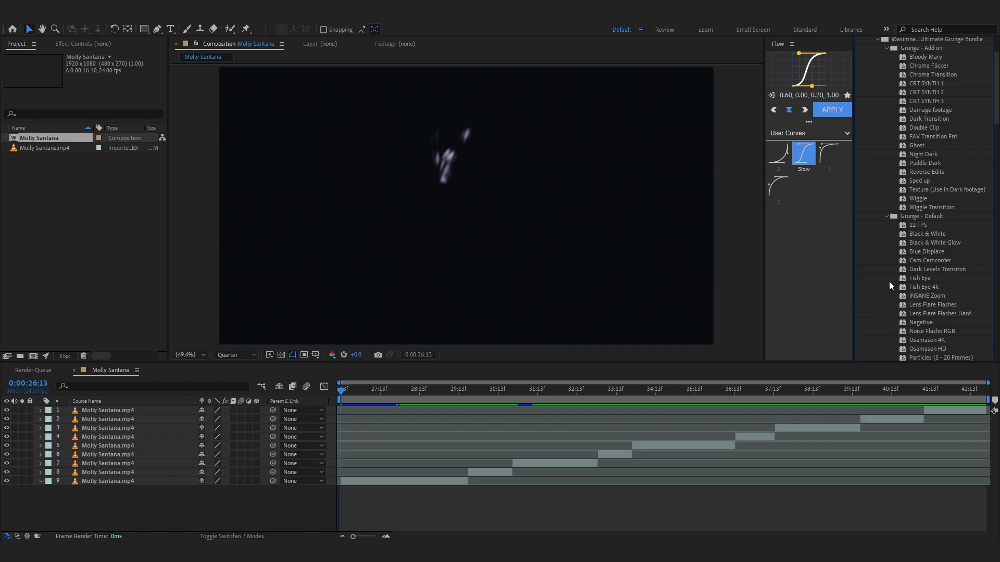
scroll(down, 3)
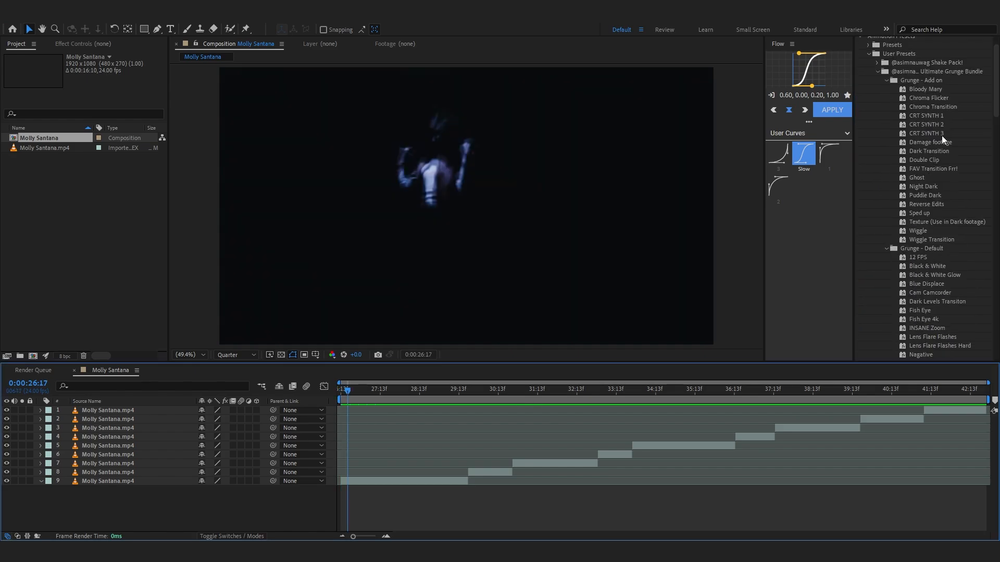
Scroll the presets list down while layer 9's effect settings are shown.
scroll(down, 3)
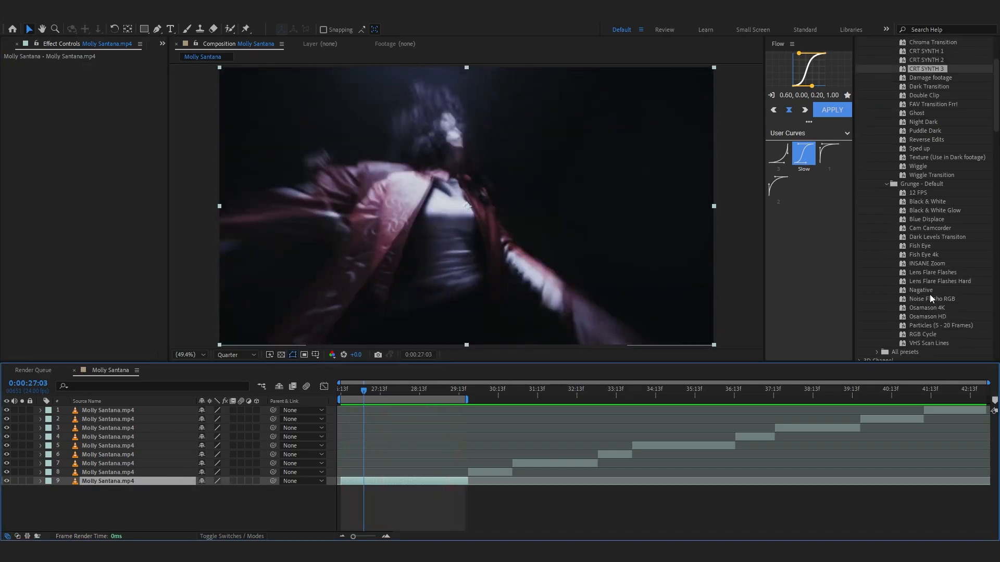
Apply the 12 FPS look with Exposure 3.06 to layer 9, then preview a later frame.
scroll(down, 3)
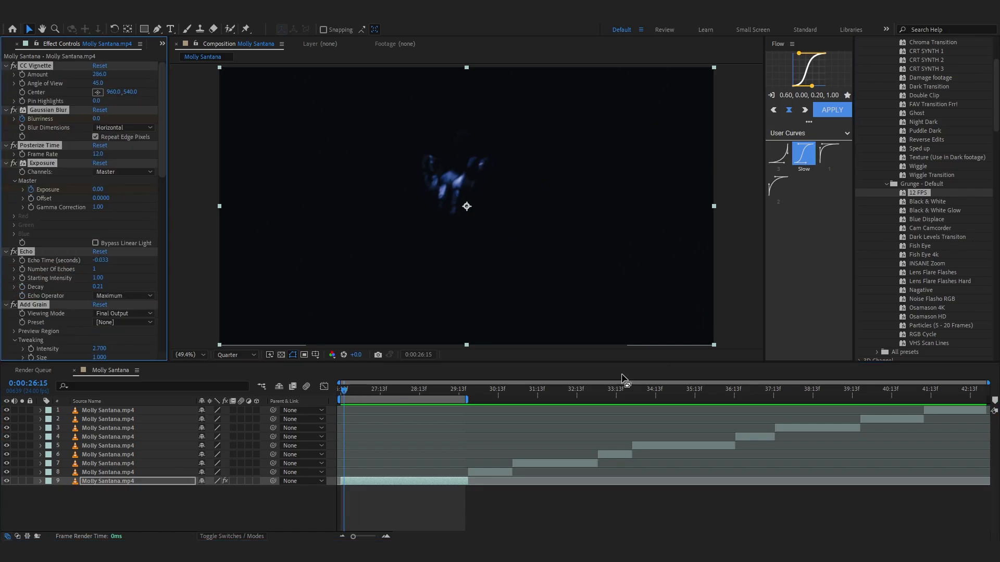
click(425, 396)
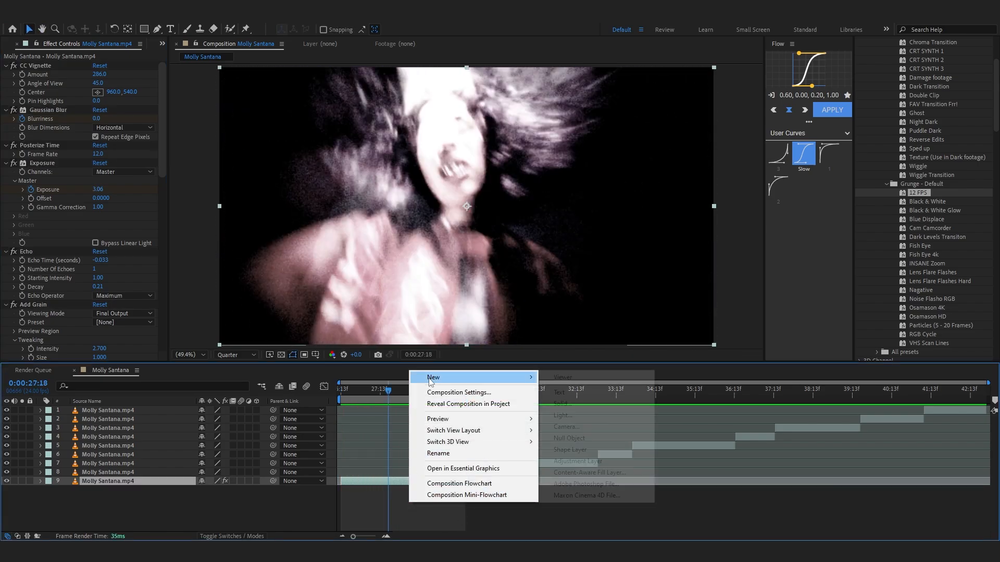
Add an adjustment layer carrying the INSANE Zoom preset, then select the clip at the playhead.
click(578, 461)
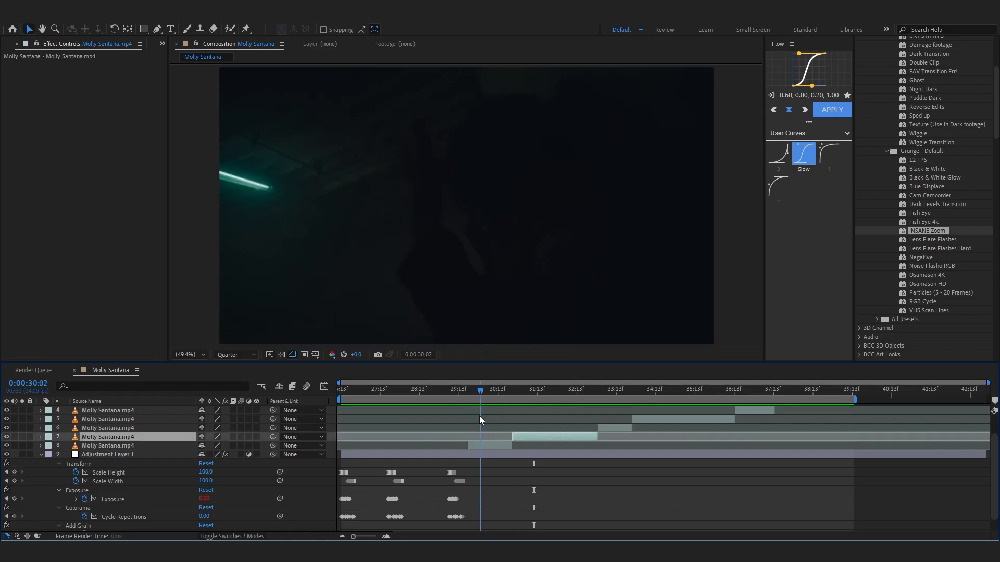
click(466, 389)
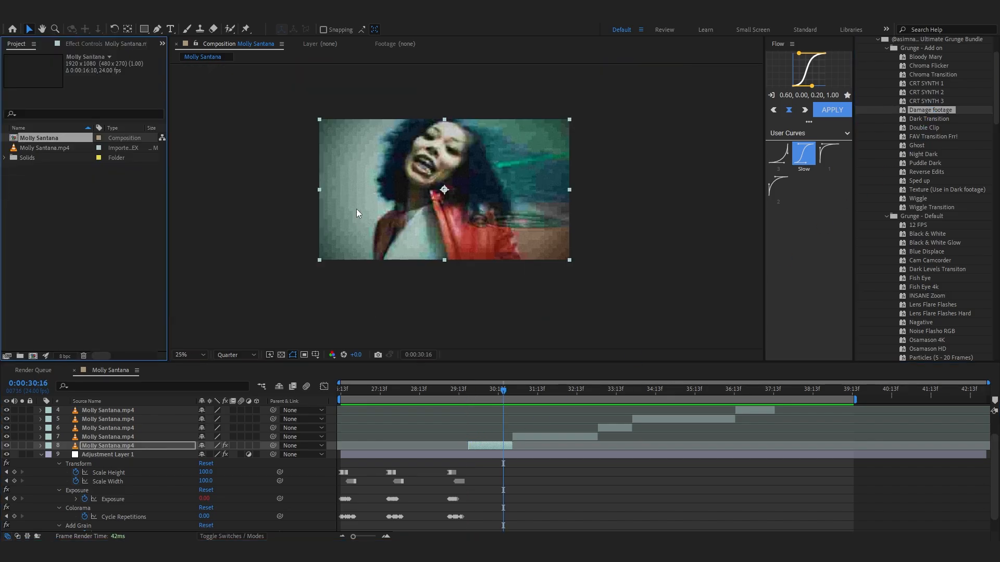
click(191, 355)
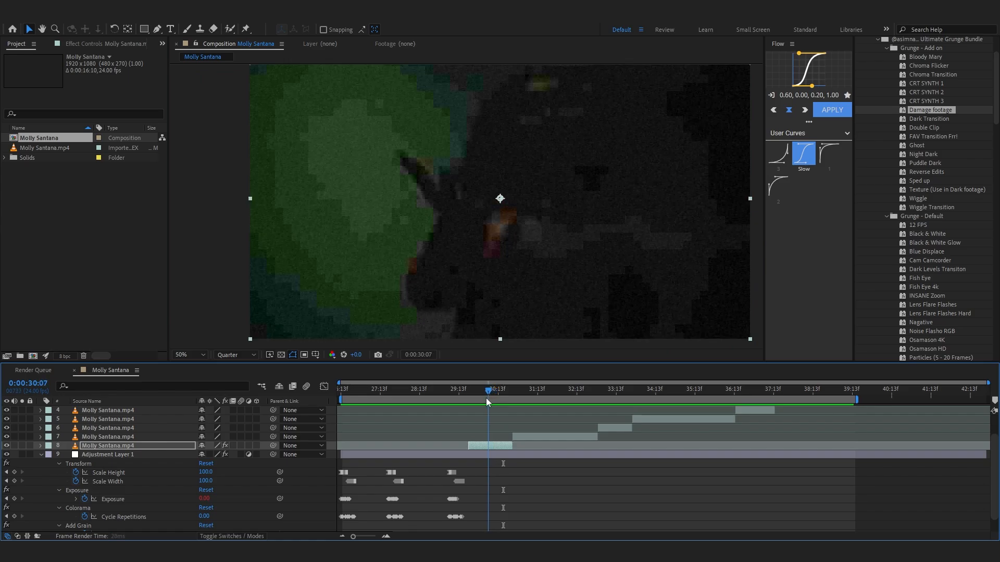
drag(488, 389, 502, 389)
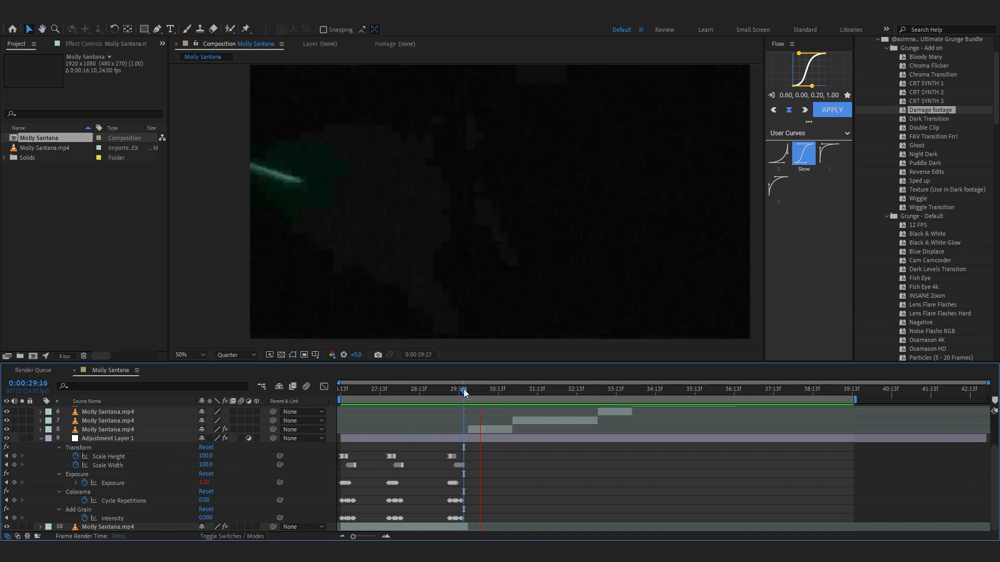
click(483, 389)
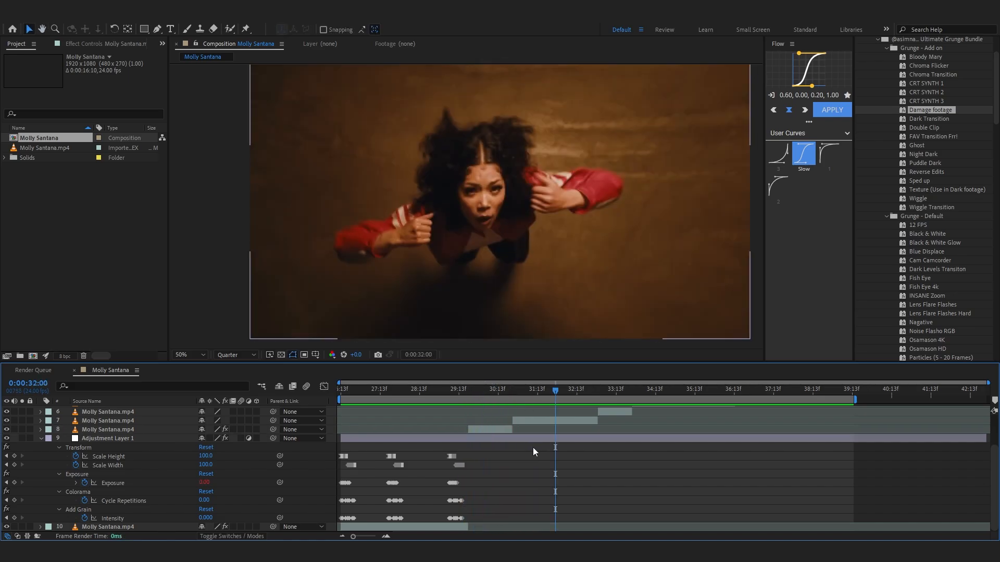
Select the clip layer starting near 30 seconds, scrub to 0:00:32:10, and set the viewer to 25%.
click(513, 391)
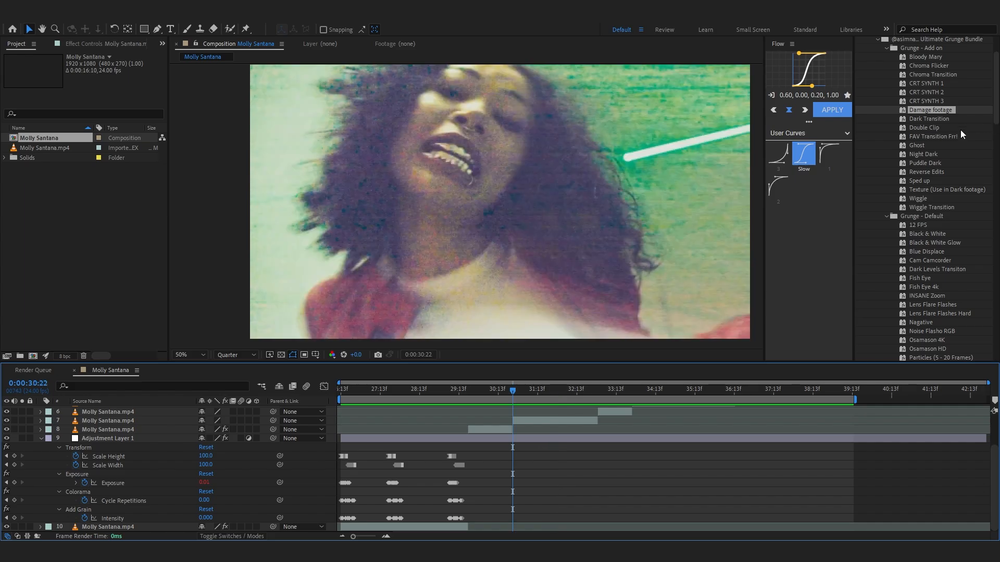
click(107, 421)
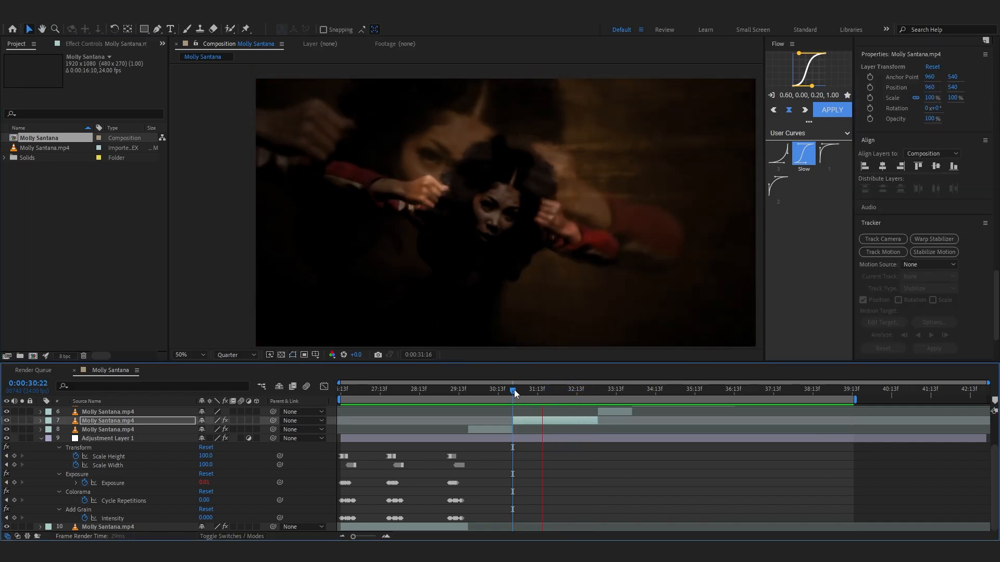
drag(513, 389, 563, 389)
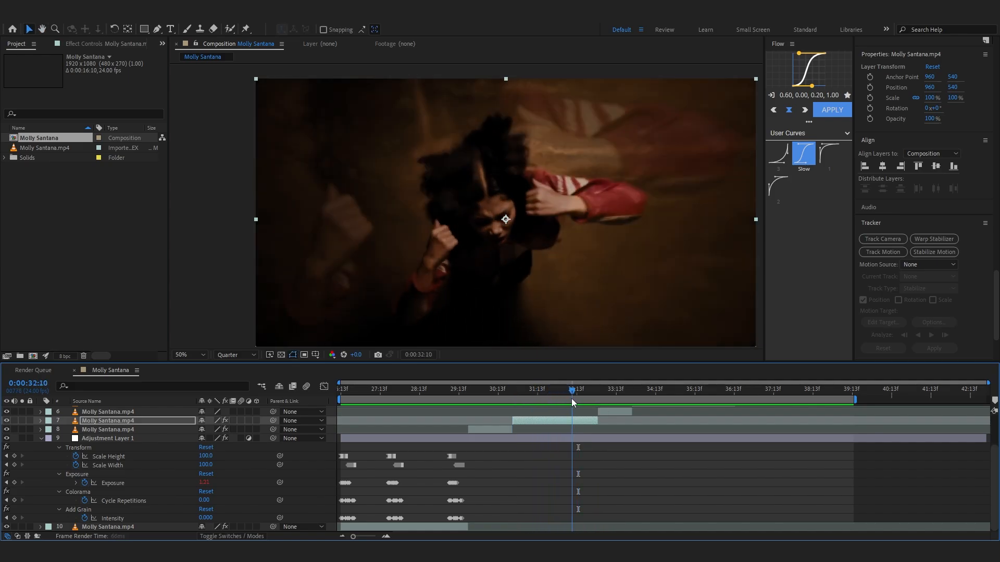
click(189, 354)
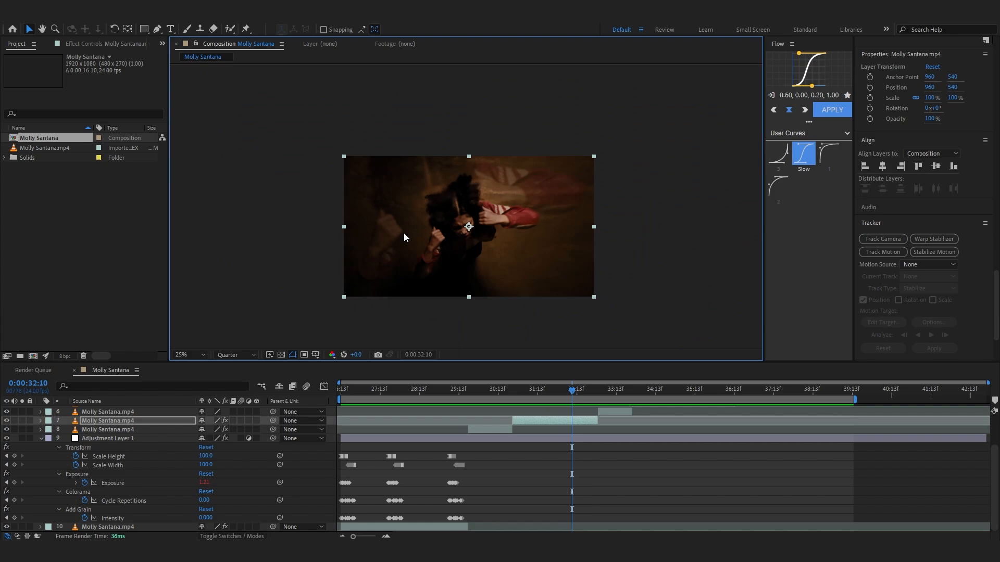
Add Adjustment Layer 2 with the Night Dark preset, collapse it, and jump to 0:00:33:23.
click(182, 354)
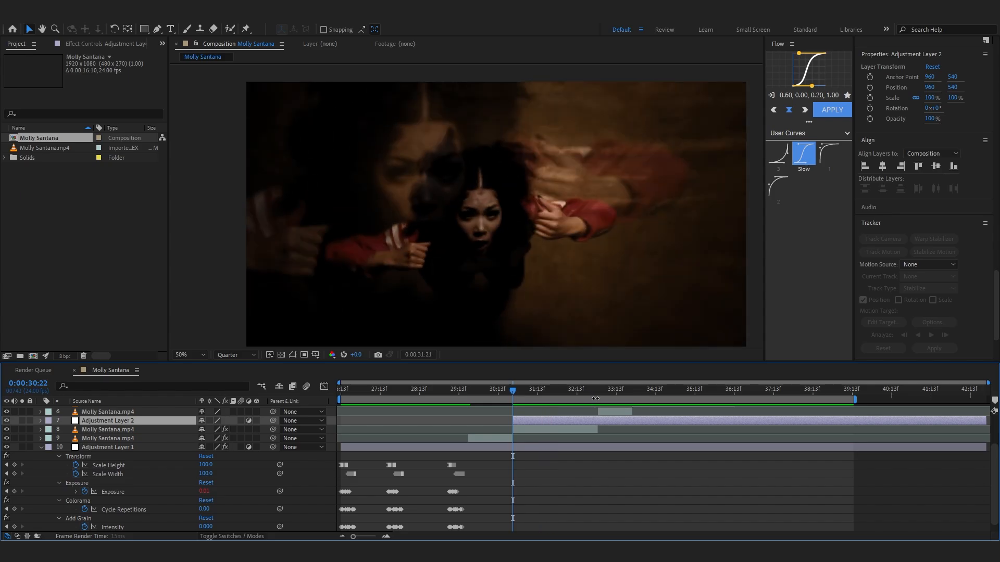
click(525, 390)
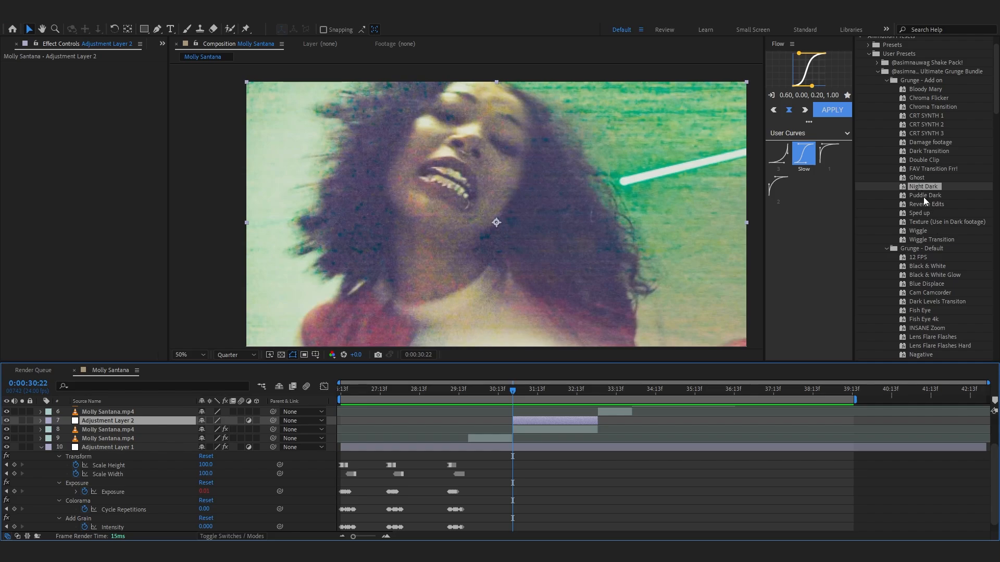
click(926, 196)
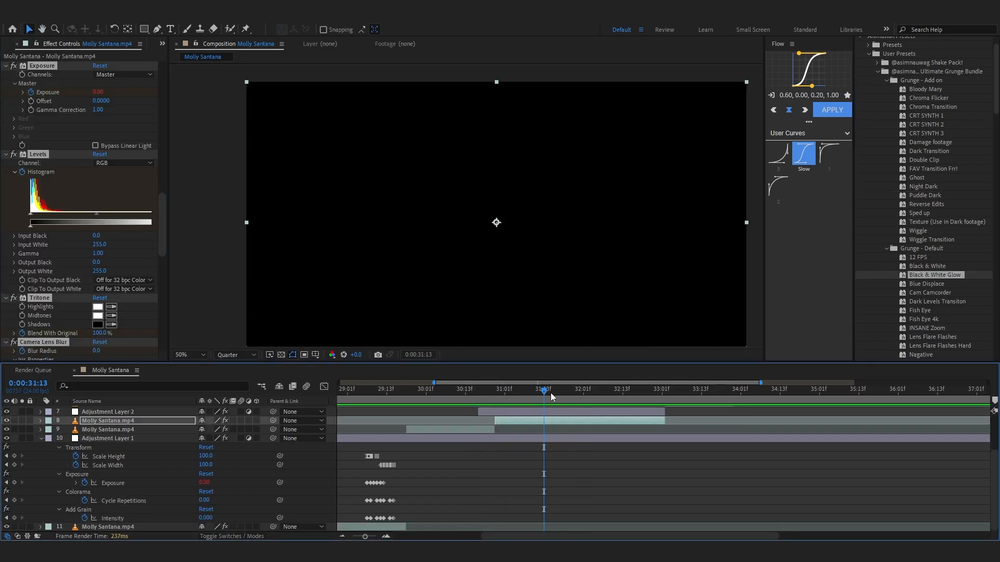
click(548, 389)
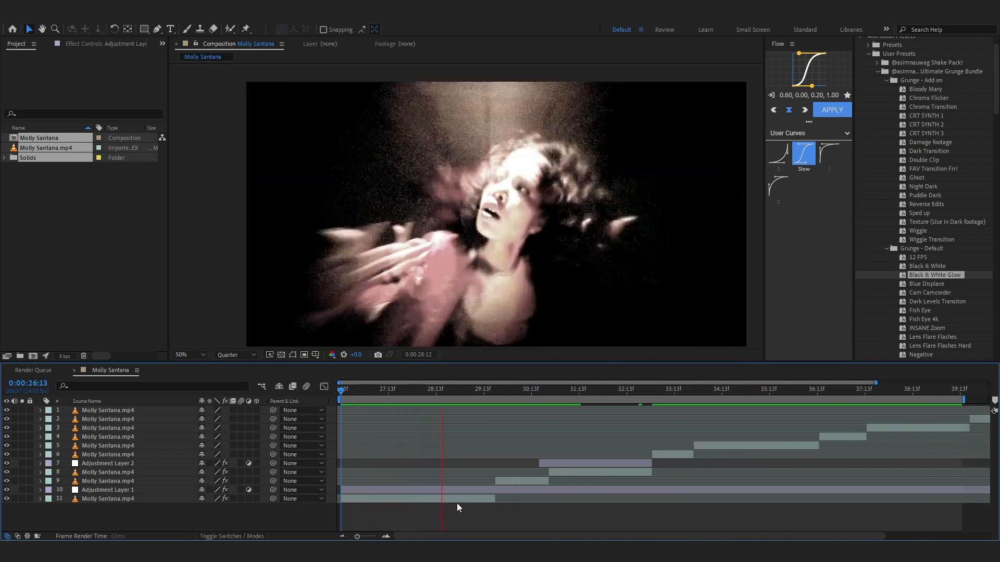
click(695, 389)
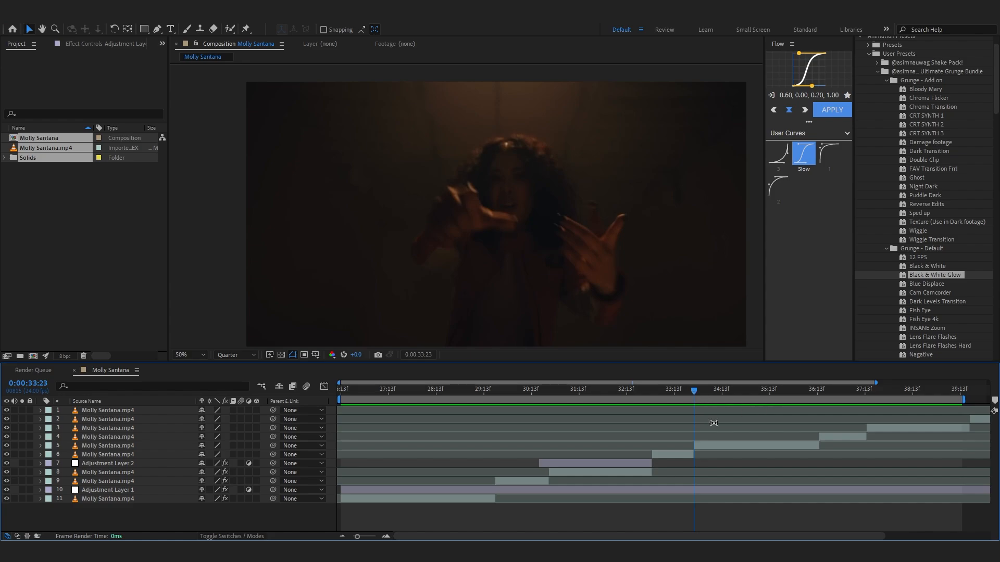
Give layer 5 an S-curve Curves adjustment, Exposure 3.24, and uni.Heatwave distortion.
click(107, 445)
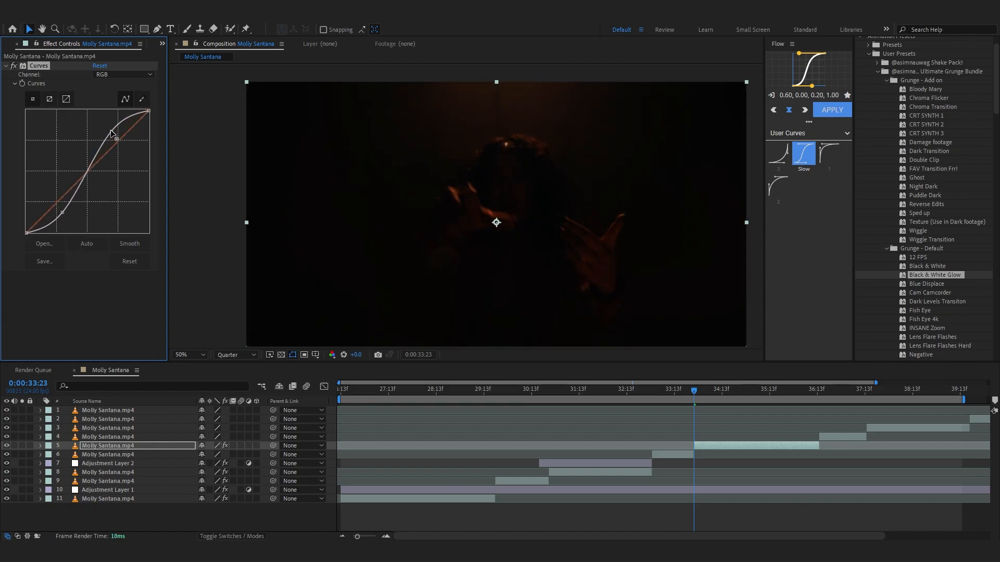
click(718, 391)
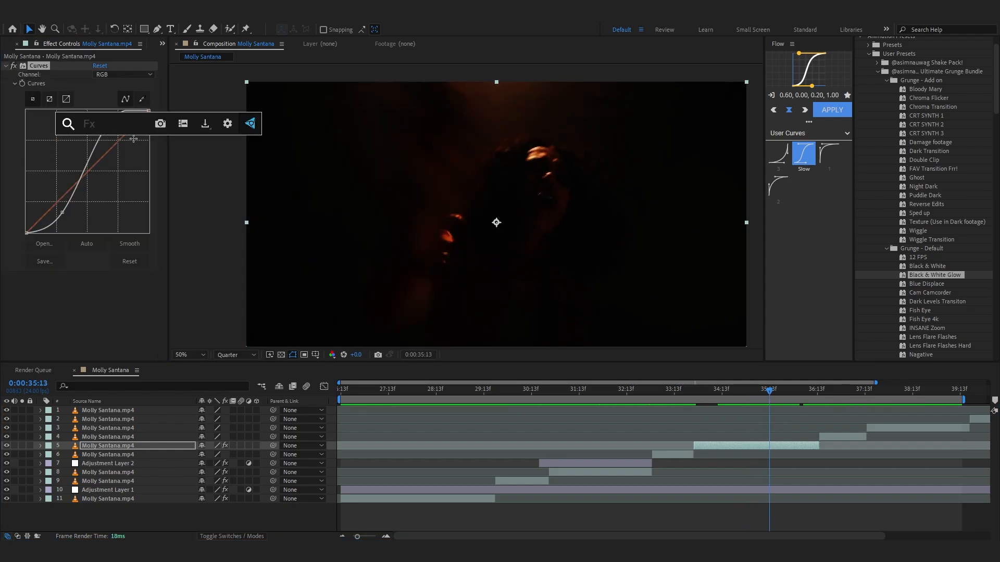
text(e)
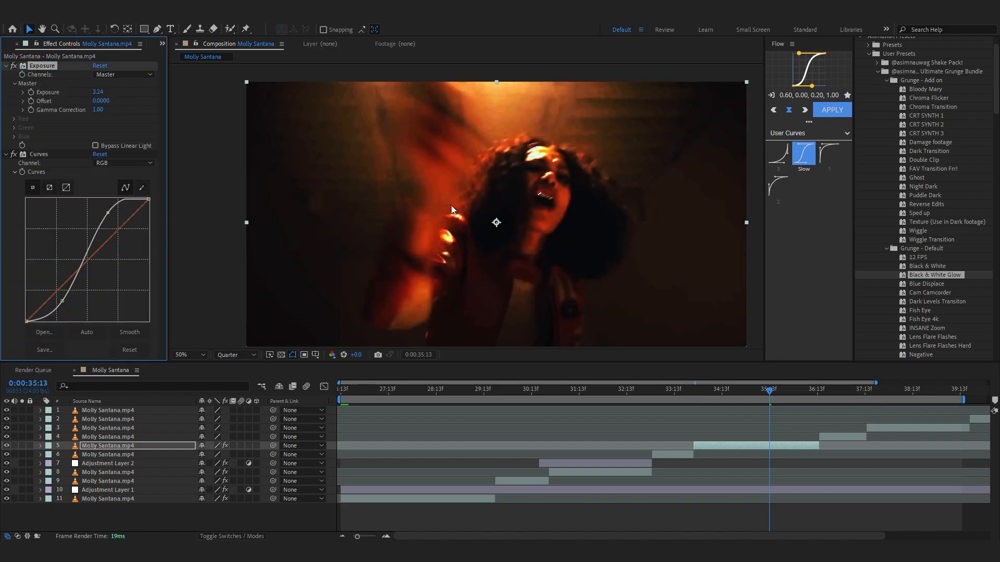
click(690, 389)
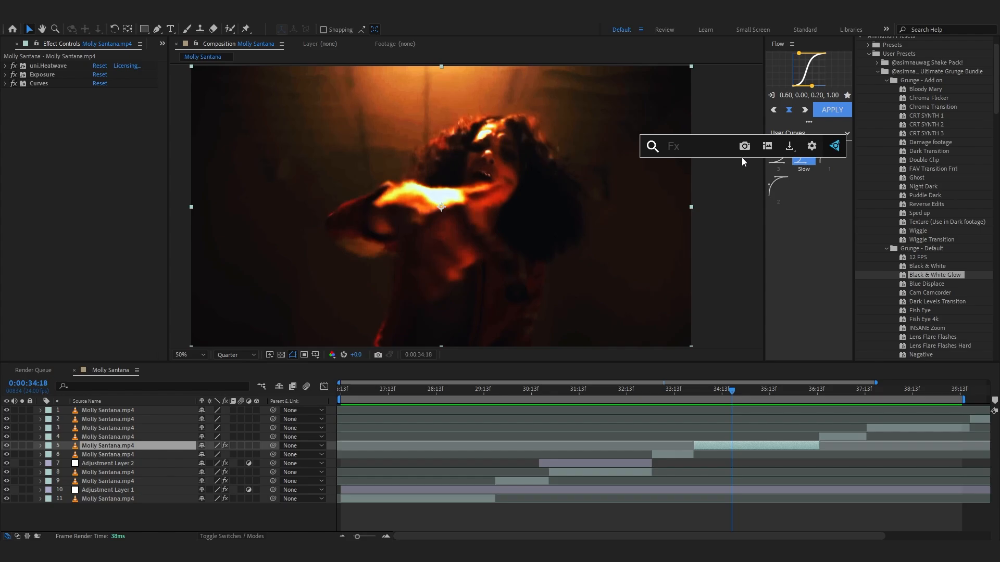
Search 'vr' and apply VR Digital Glitch to the layer 5 clip.
text(vr)
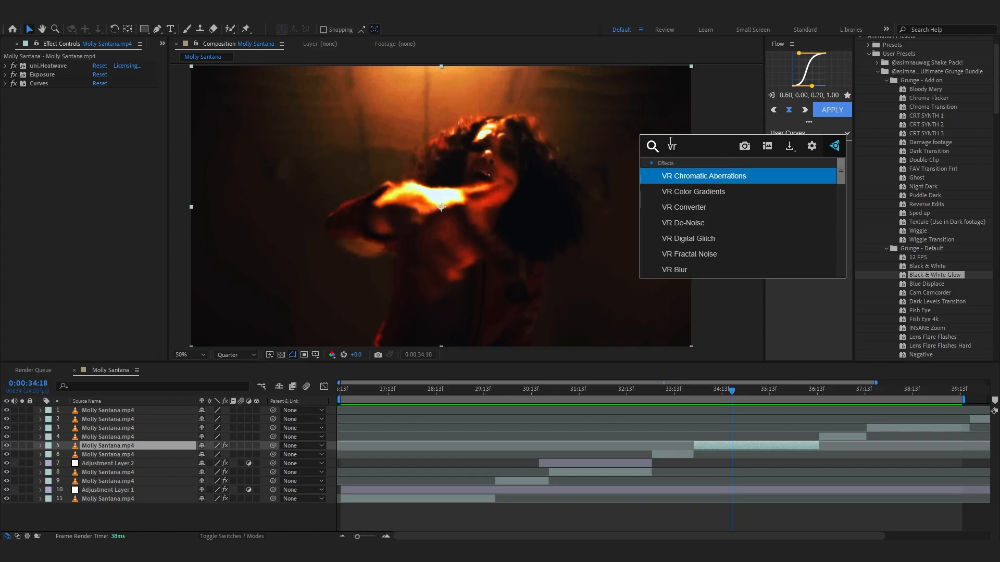
double_click(688, 238)
text(flic)
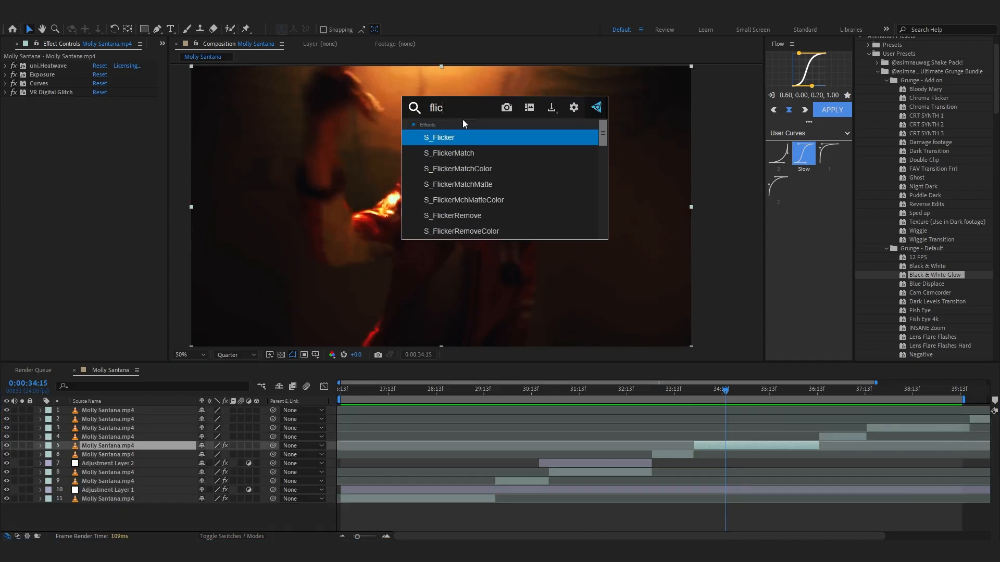
Apply S_Flicker from the 'flicker' search, then move the playhead back near 0:00:33:21.
text(ker)
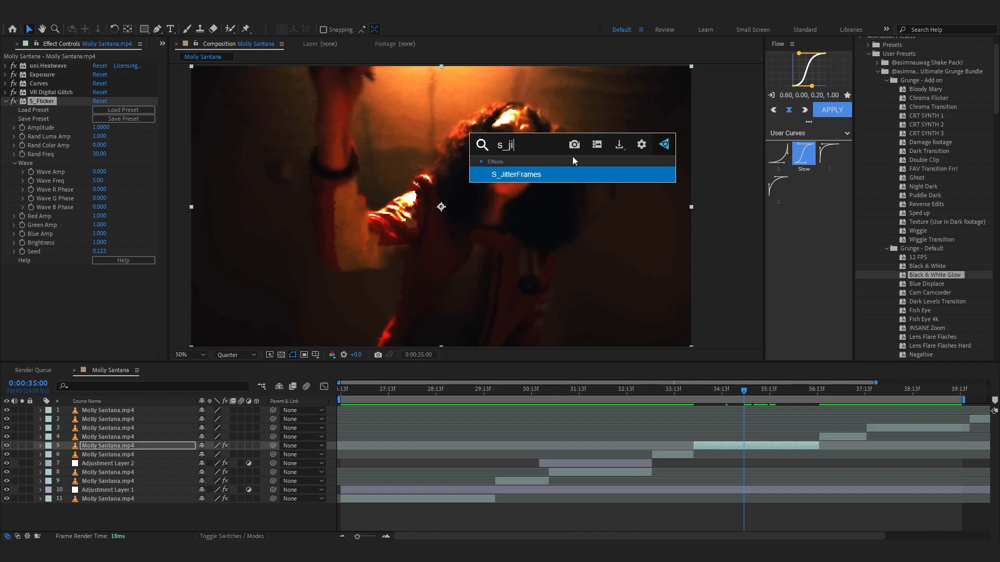
click(516, 174)
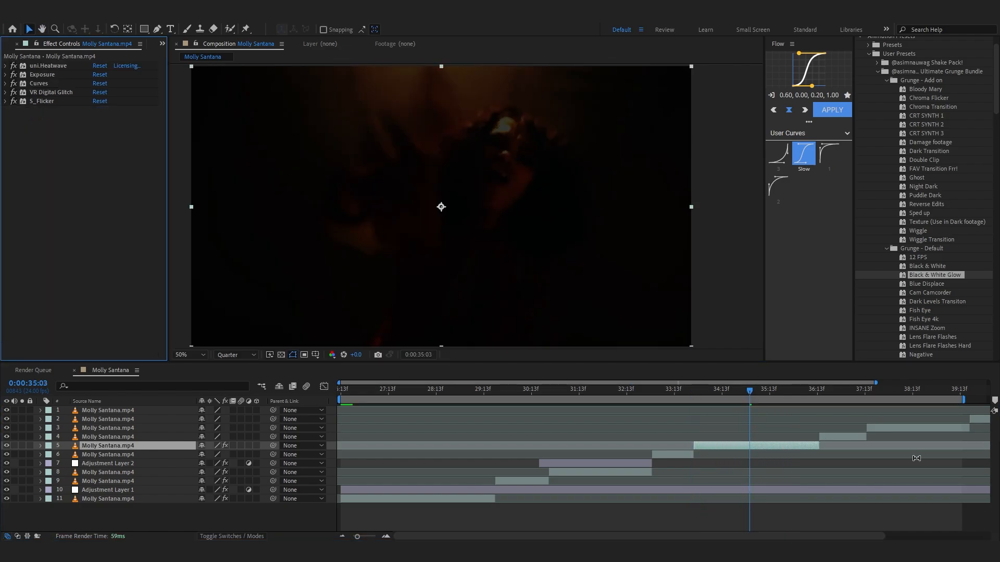
click(691, 403)
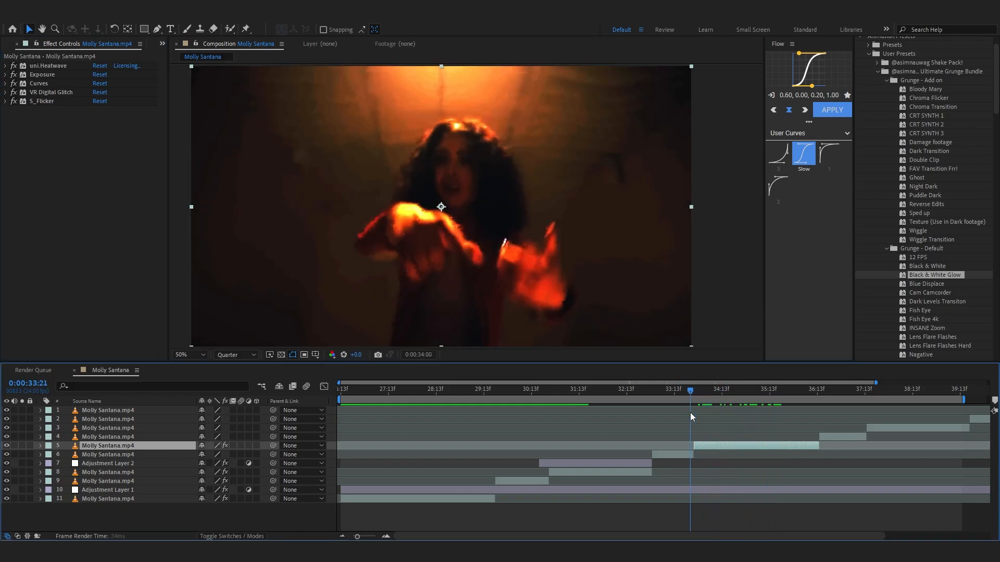
Apply Color Balance (HLS) to layer 5 and keyframe its Hue dial rotating over time.
click(10, 101)
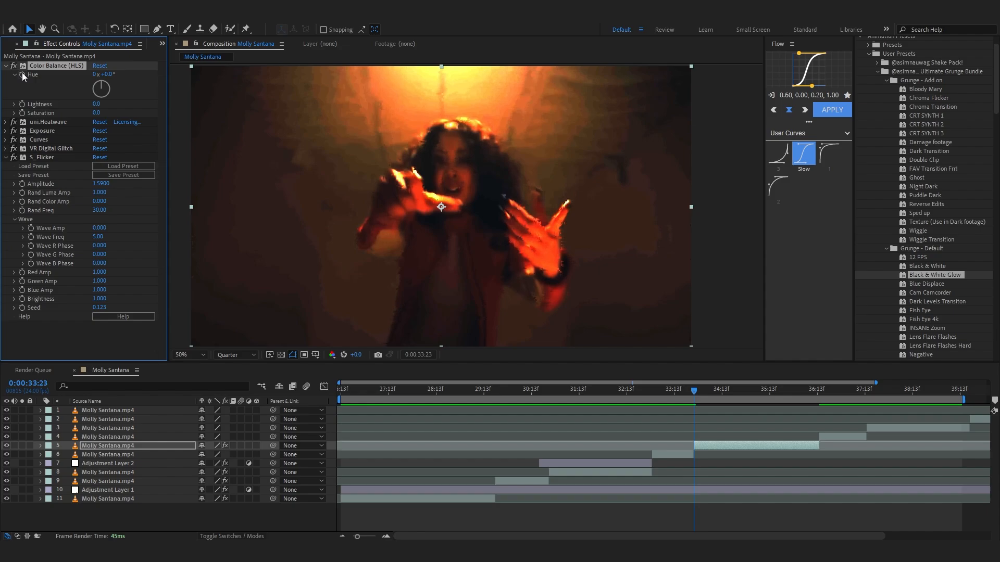
click(40, 446)
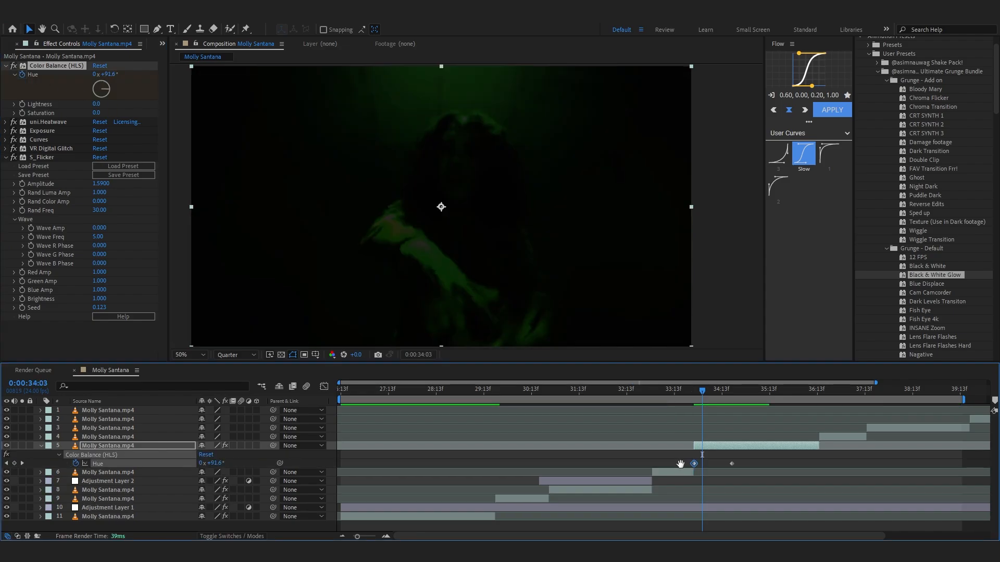
drag(702, 389, 690, 390)
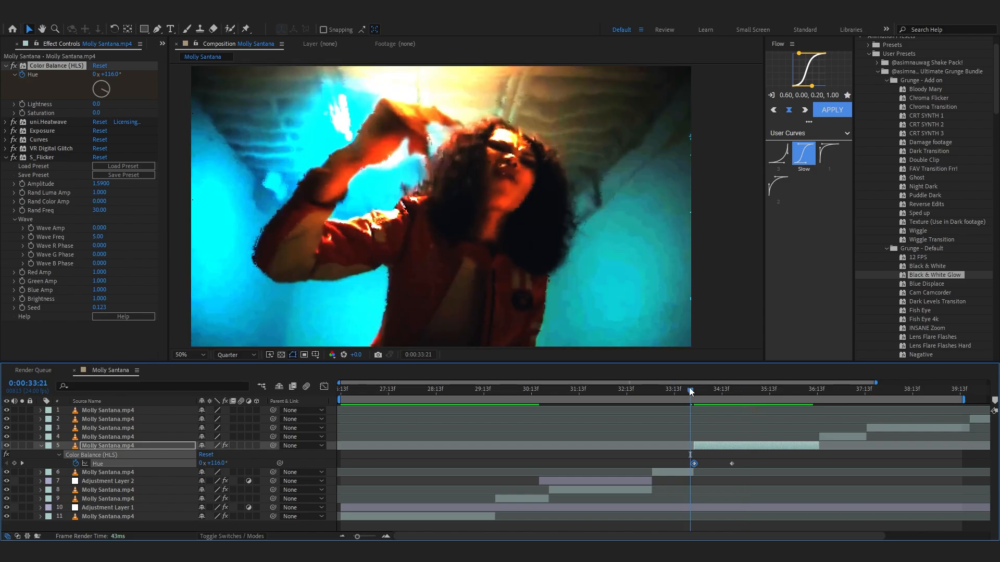
click(692, 390)
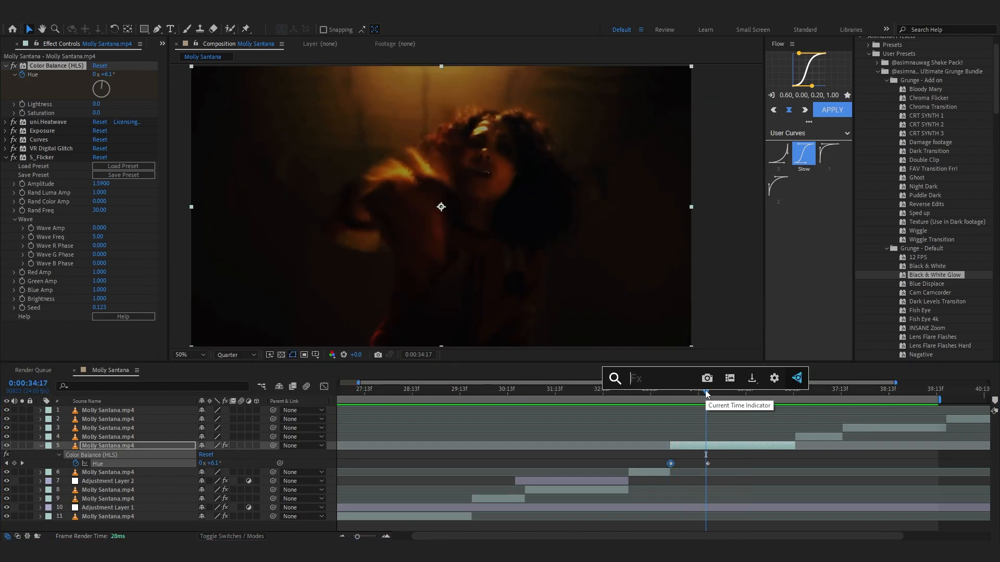
Search for and apply Posterize Time and Echo to the fifth clip layer.
text(post)
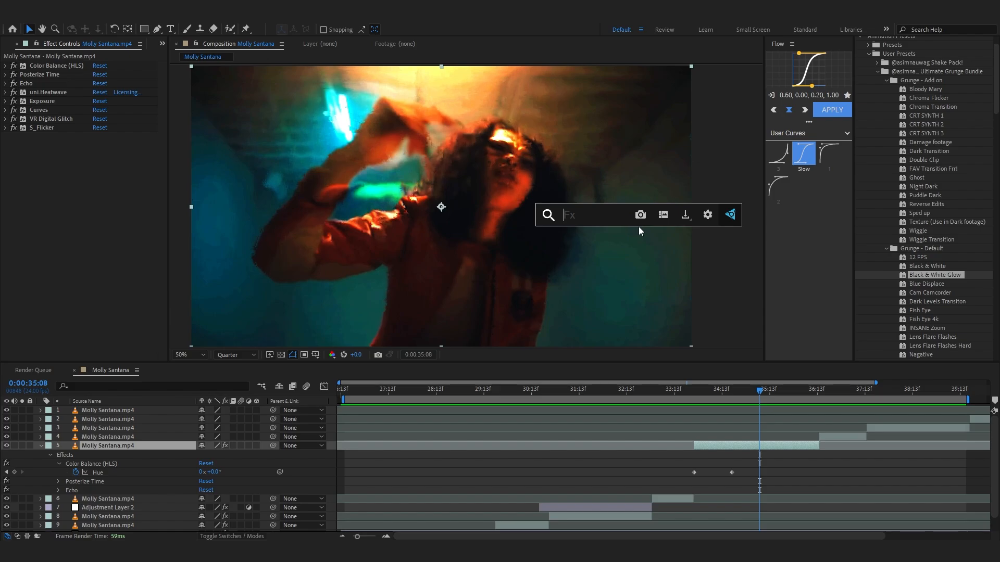
text(add g)
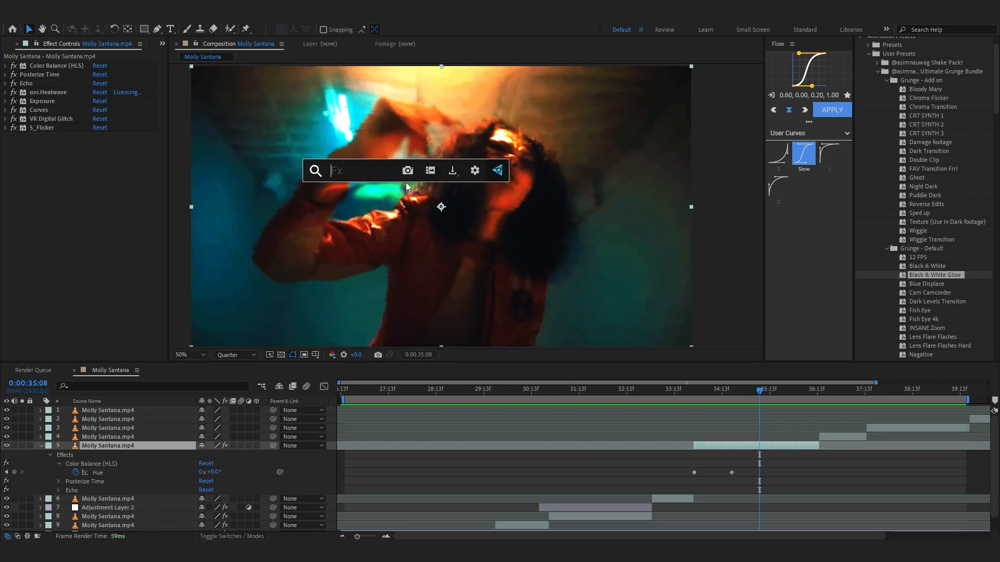
Apply S_Grain to layer 5, check a later frame, and select the grunge overlay files.
text(s_ge)
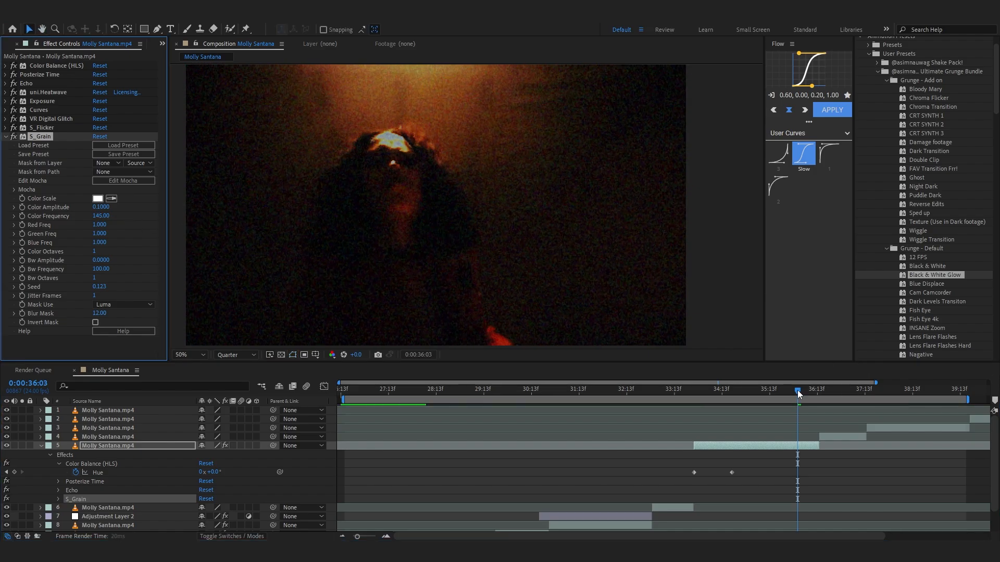
click(727, 390)
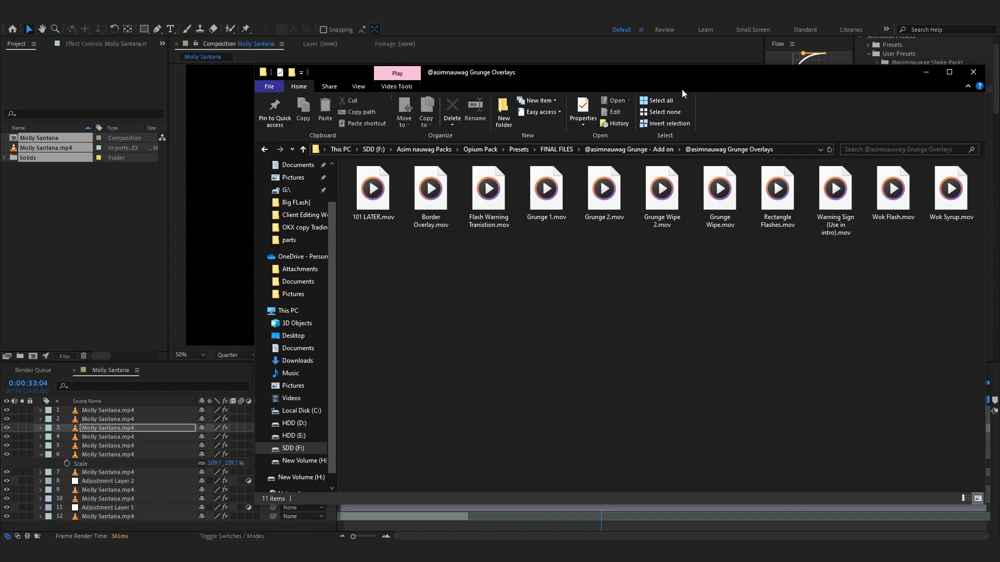
click(835, 188)
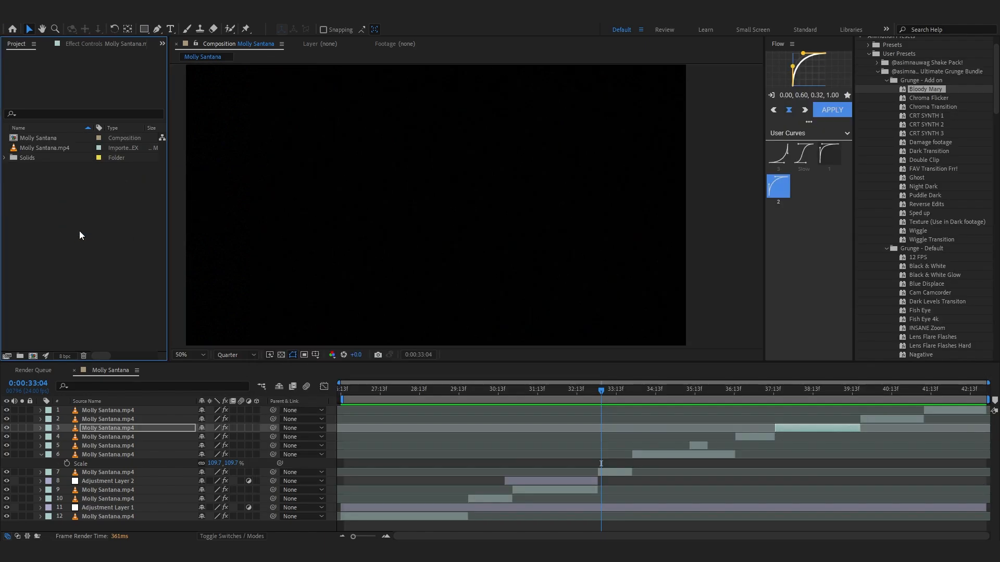
Preview the Wok Syrup, Wok Flash and Warning Sign overlays in the Footage panel.
double_click(41, 266)
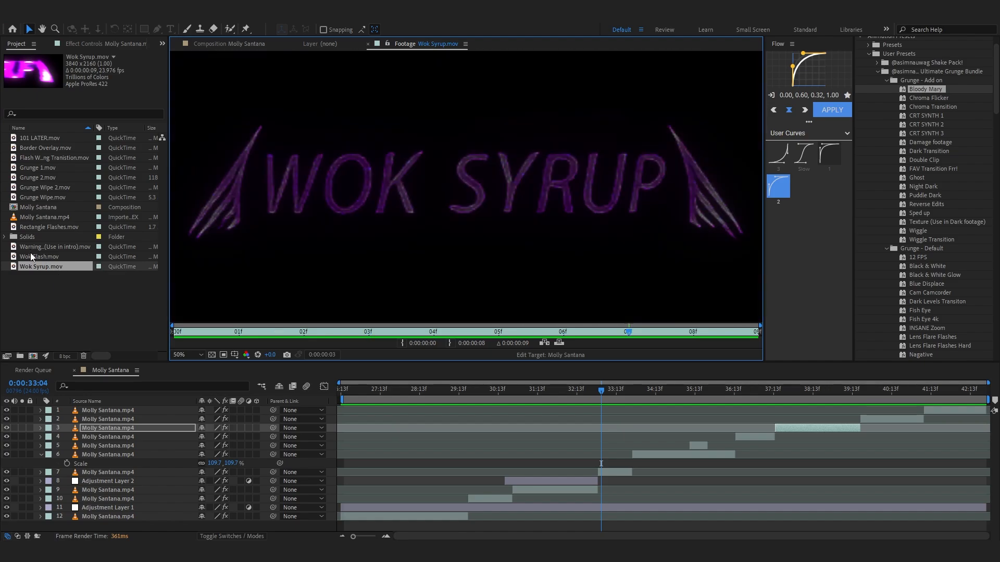
click(39, 256)
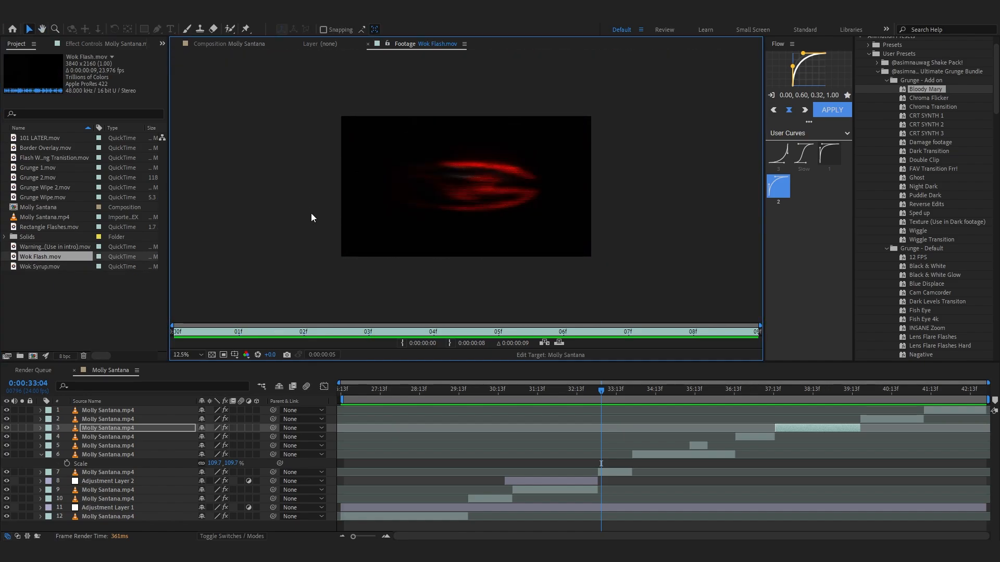
double_click(55, 247)
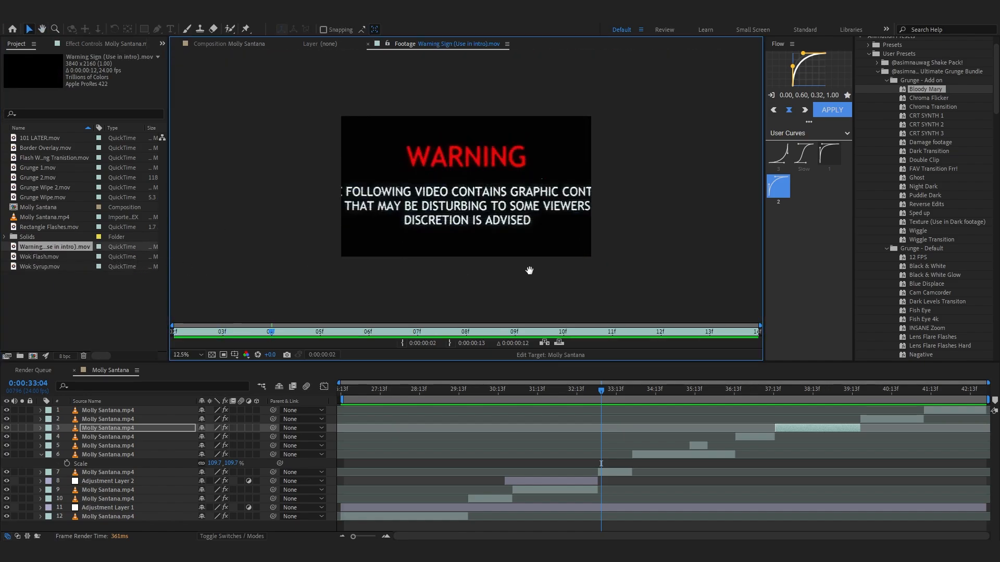